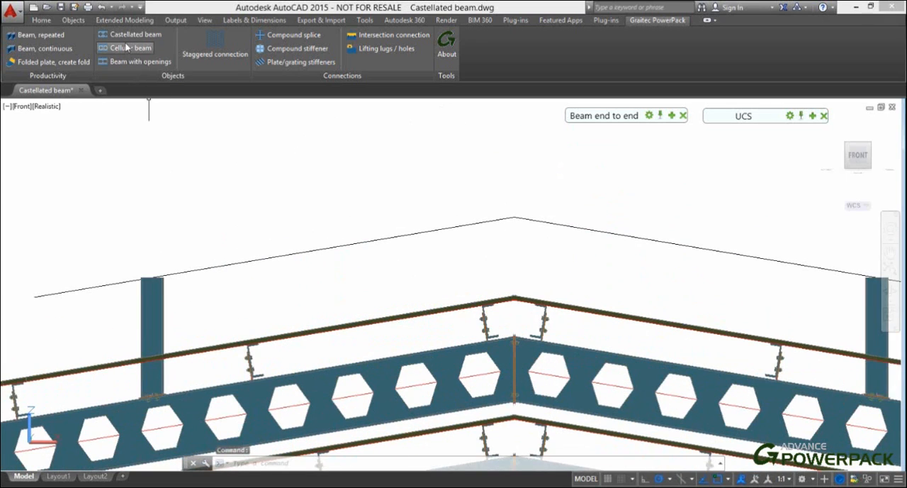
Step: Place a castellated beam along the left rafter axis, from the apex to the eave
click(130, 47)
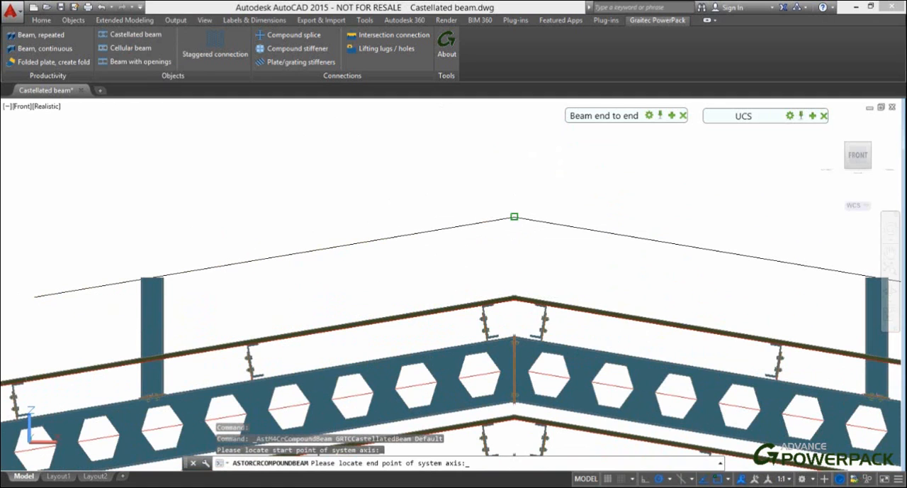
click(514, 215)
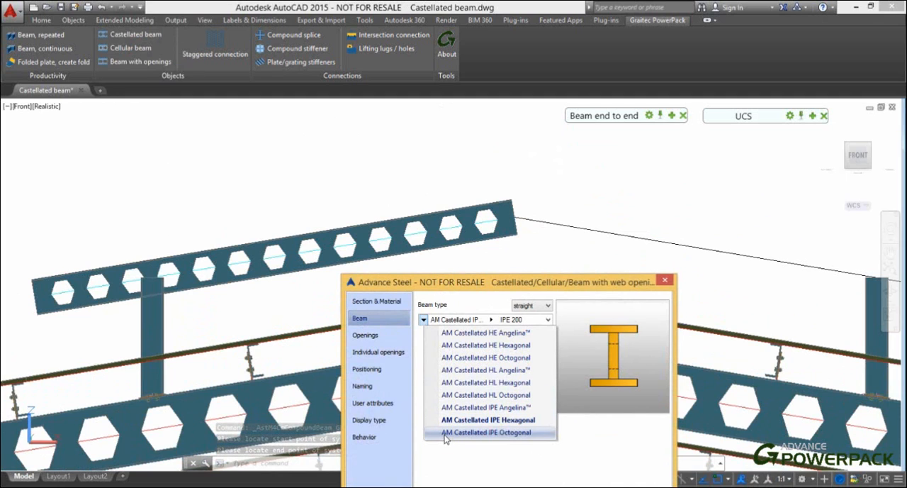
Step: Give the rafter the AM Castellated IPE Hexagonal section at size IPE 200
click(487, 432)
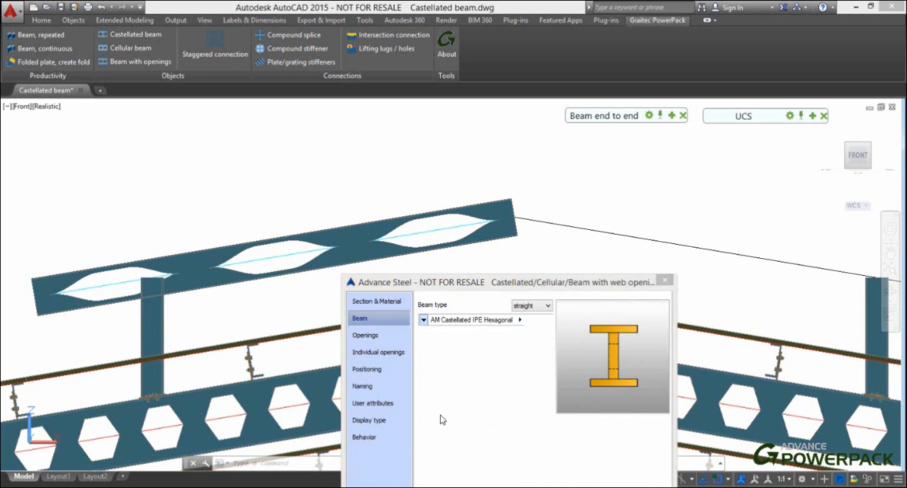
click(421, 319)
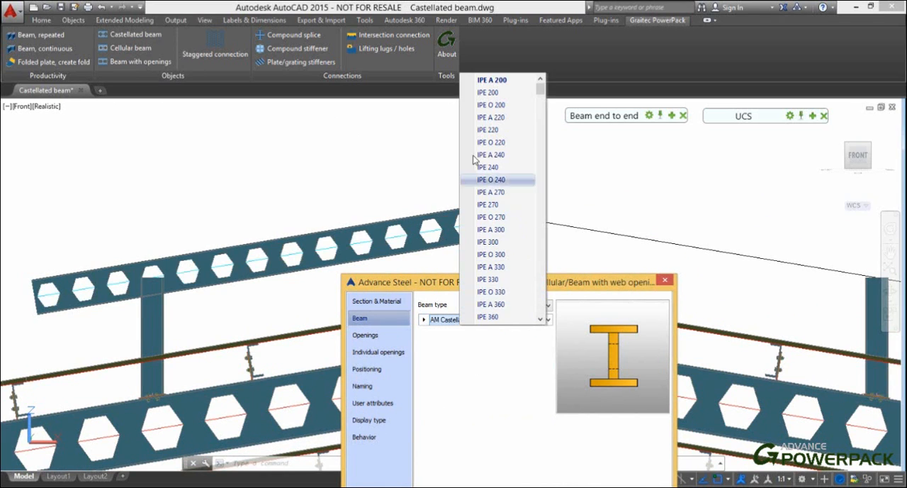
click(491, 92)
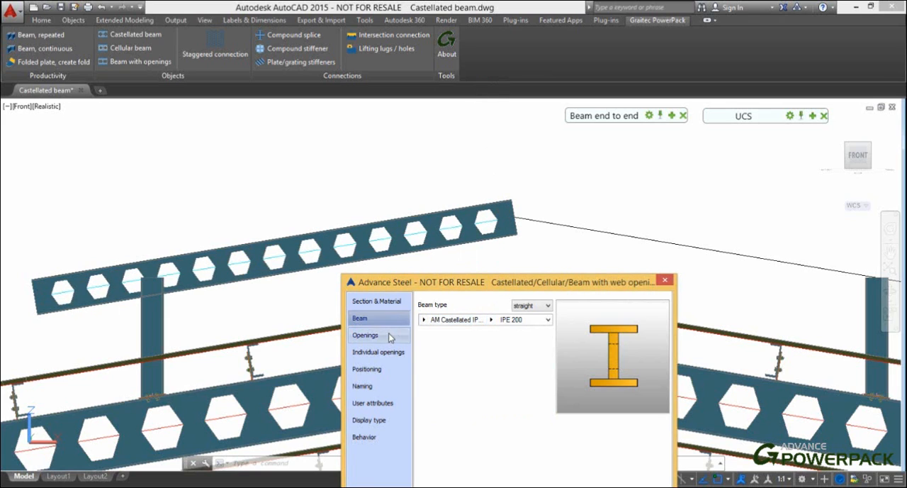
Step: Review opening spacing settings and cover the left half of an individual opening
click(366, 336)
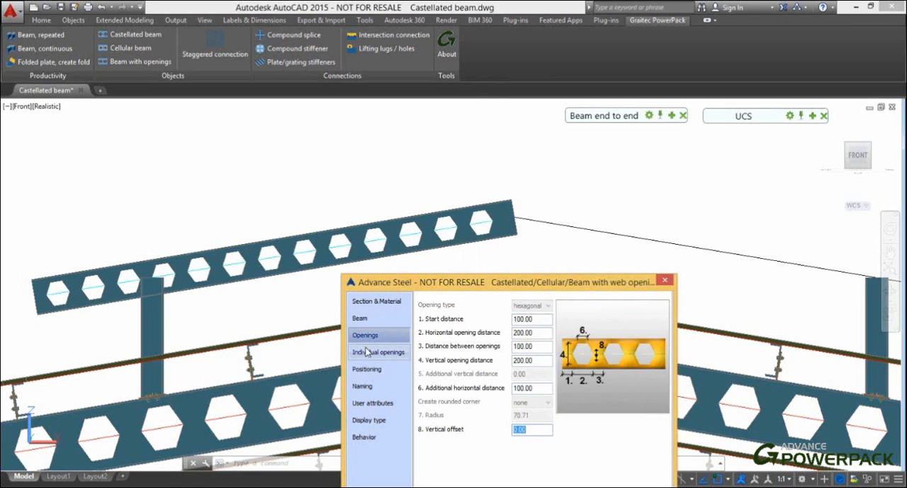
click(374, 352)
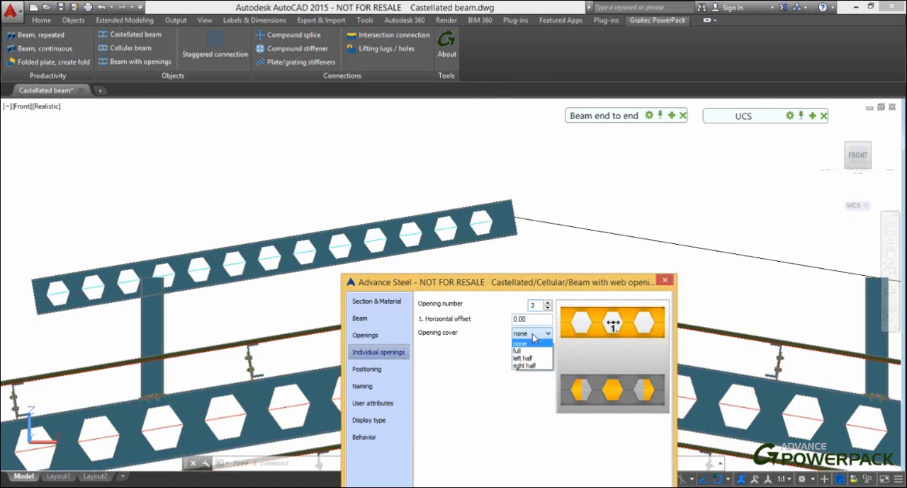
click(521, 357)
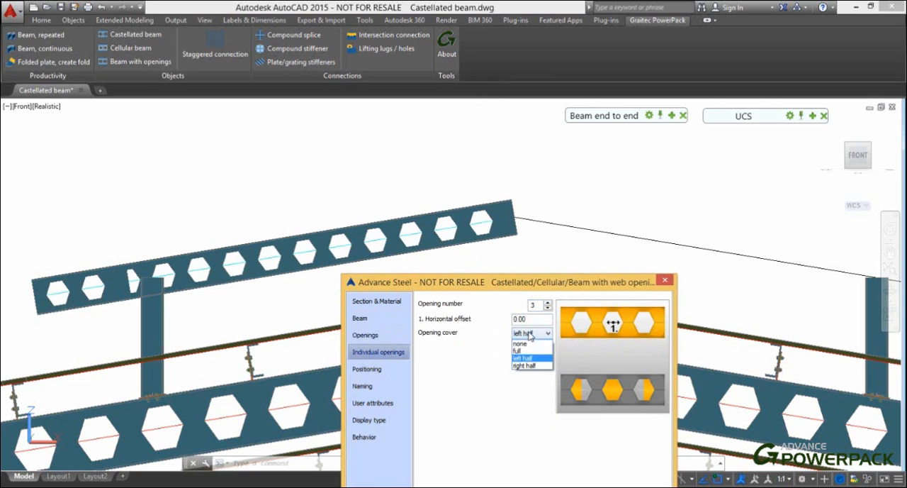
click(520, 350)
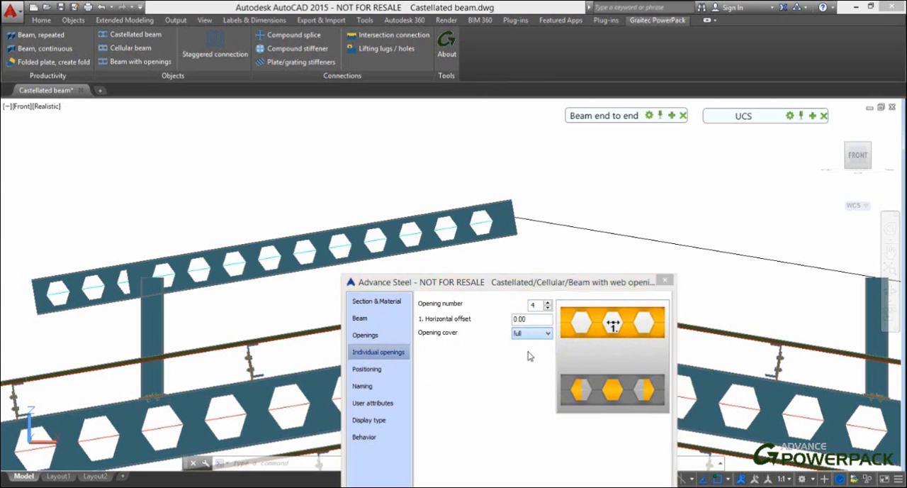
click(367, 369)
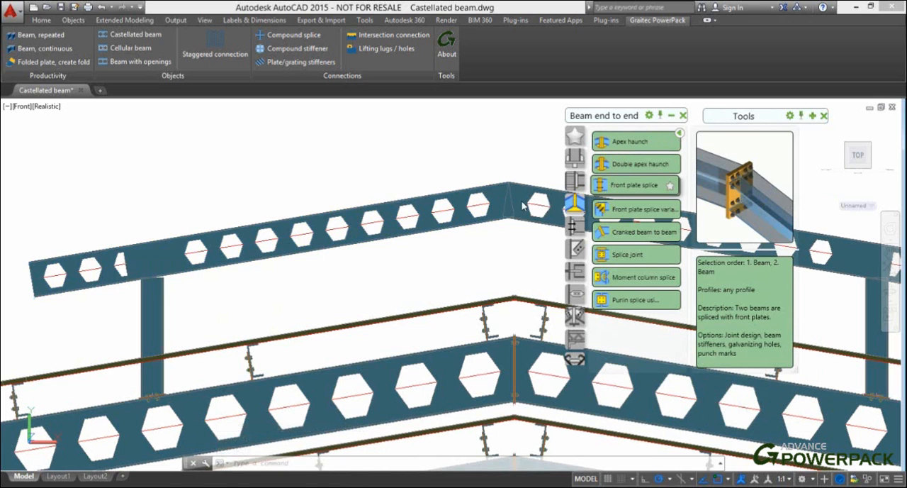
Step: Join both rafters with a front plate splice and review its bolt group settings
click(636, 186)
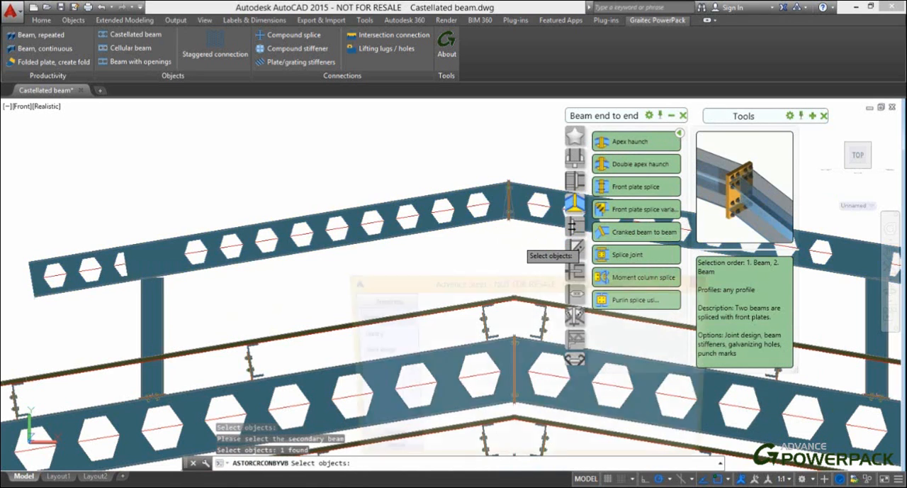
click(636, 187)
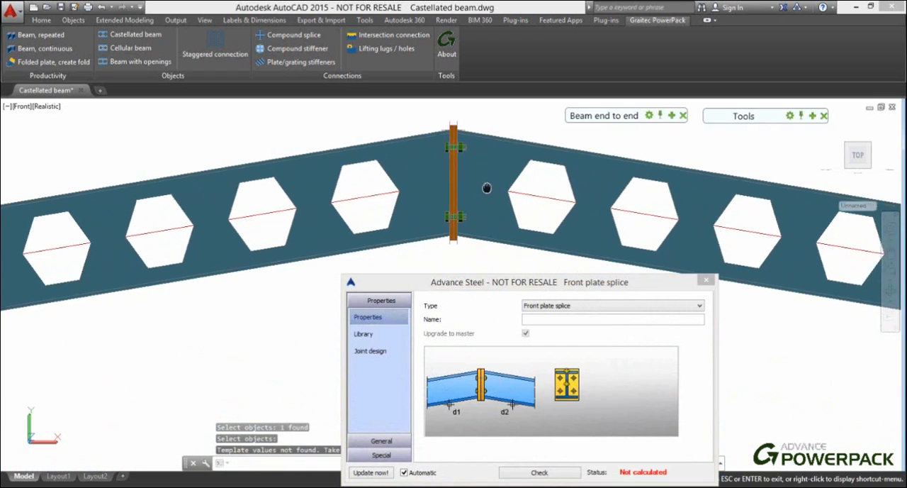
click(373, 381)
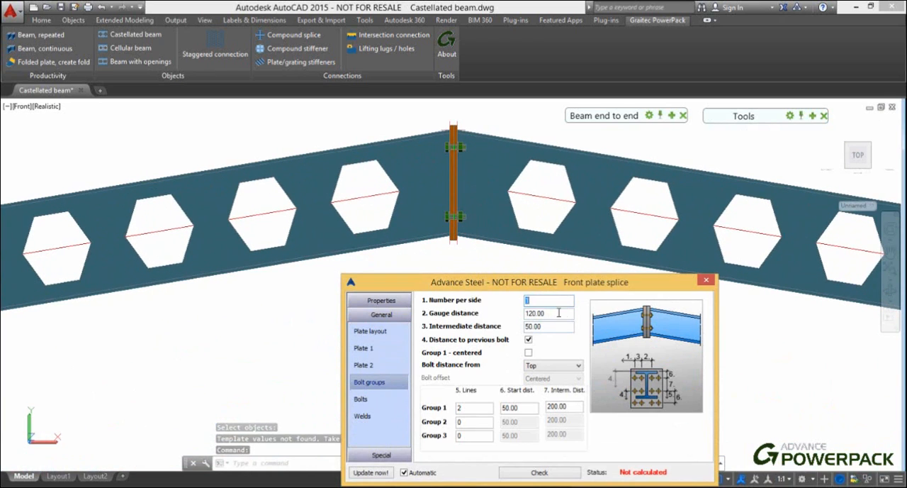